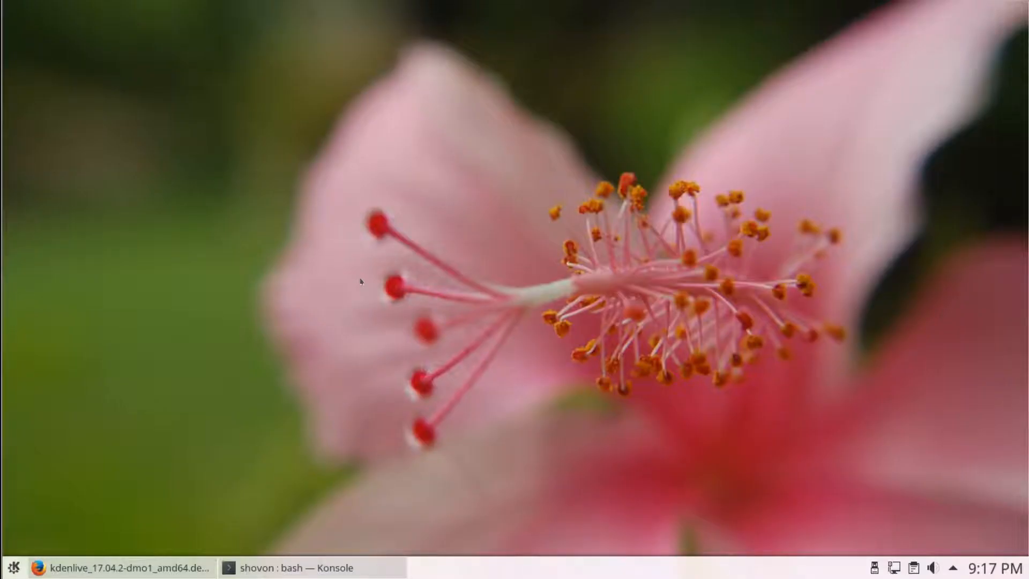
pyautogui.moveTo(334, 338)
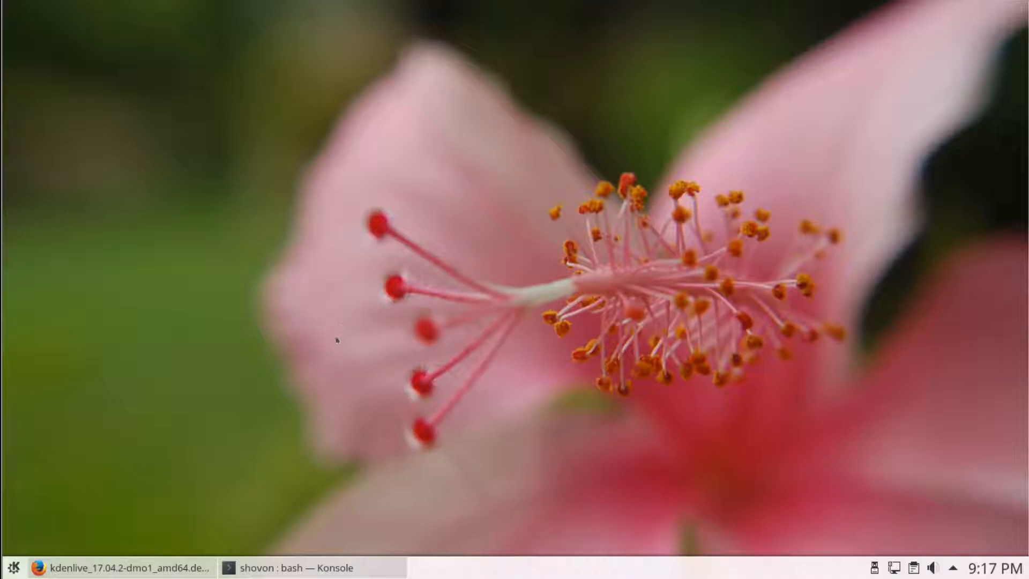
pyautogui.moveTo(308, 375)
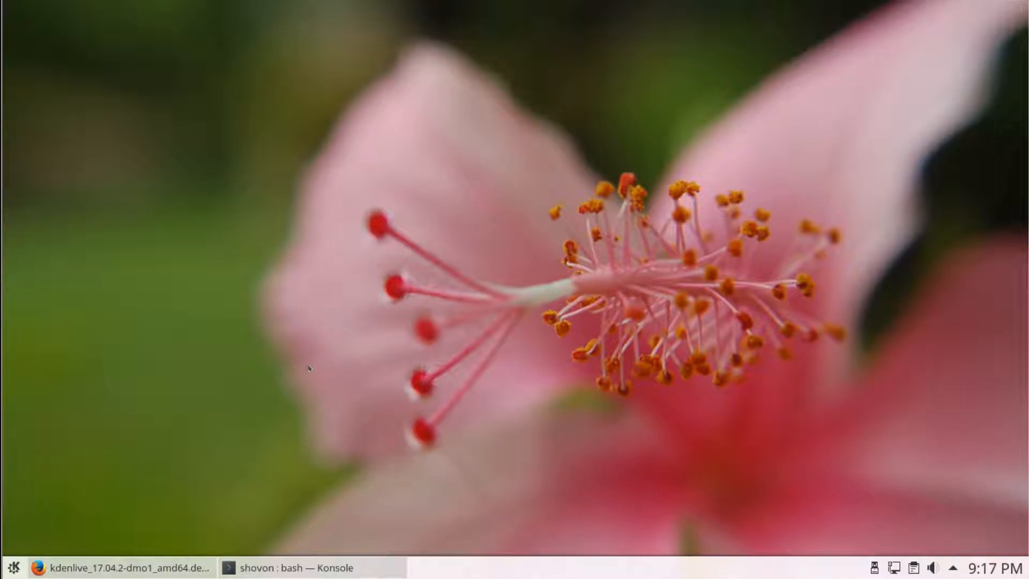
pyautogui.moveTo(177, 522)
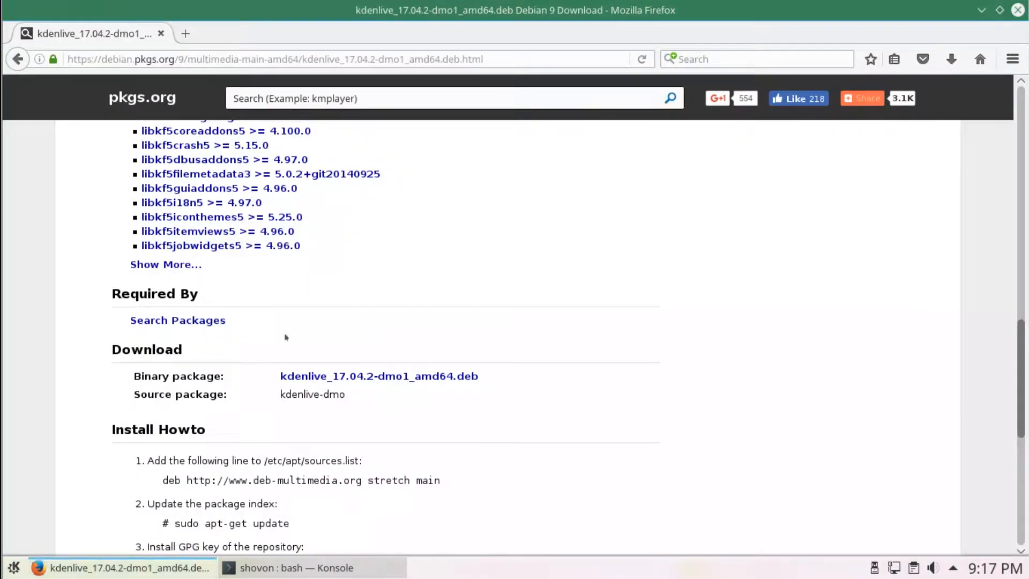
pyautogui.moveTo(365, 281)
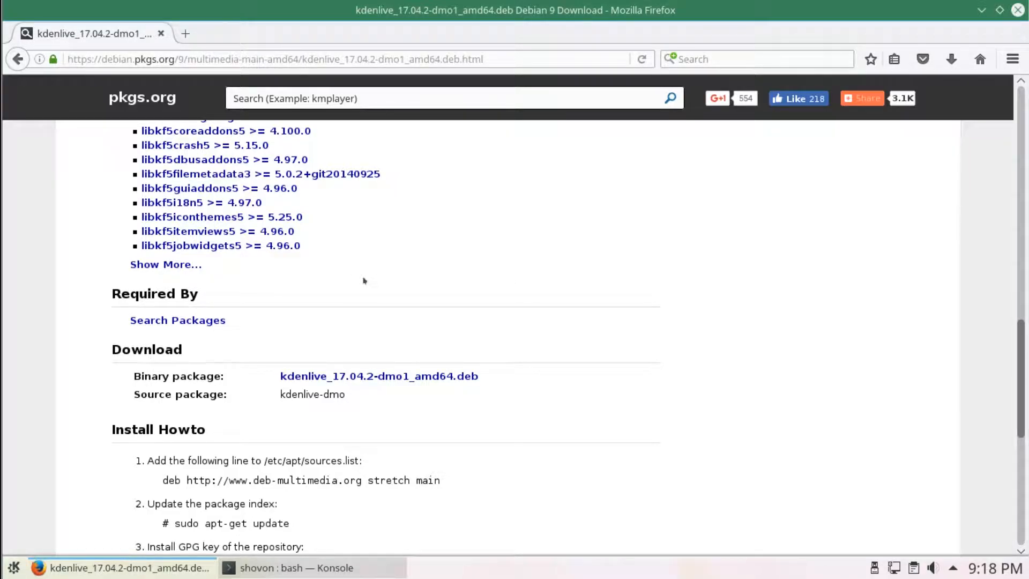
pyautogui.moveTo(380, 294)
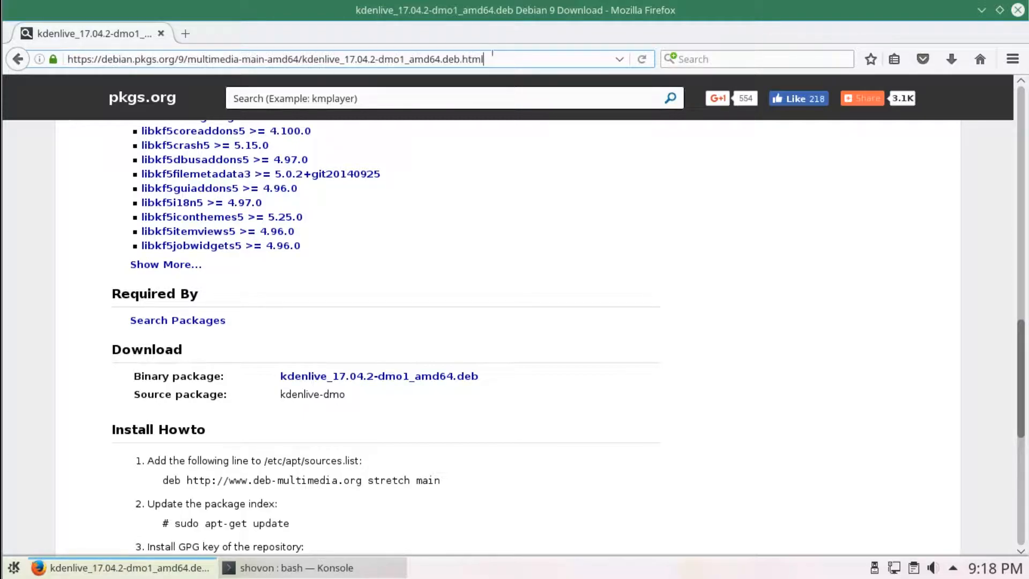
# Copy the deb-multimedia stretch repository line from Firefox and switch to Konsole
pyautogui.scroll(-3)
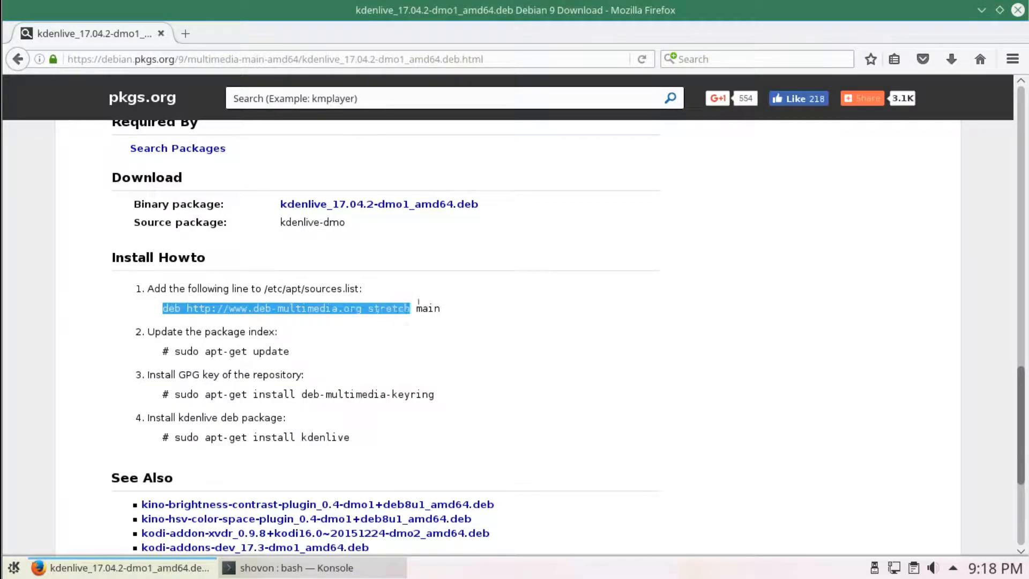
pyautogui.rightClick(427, 308)
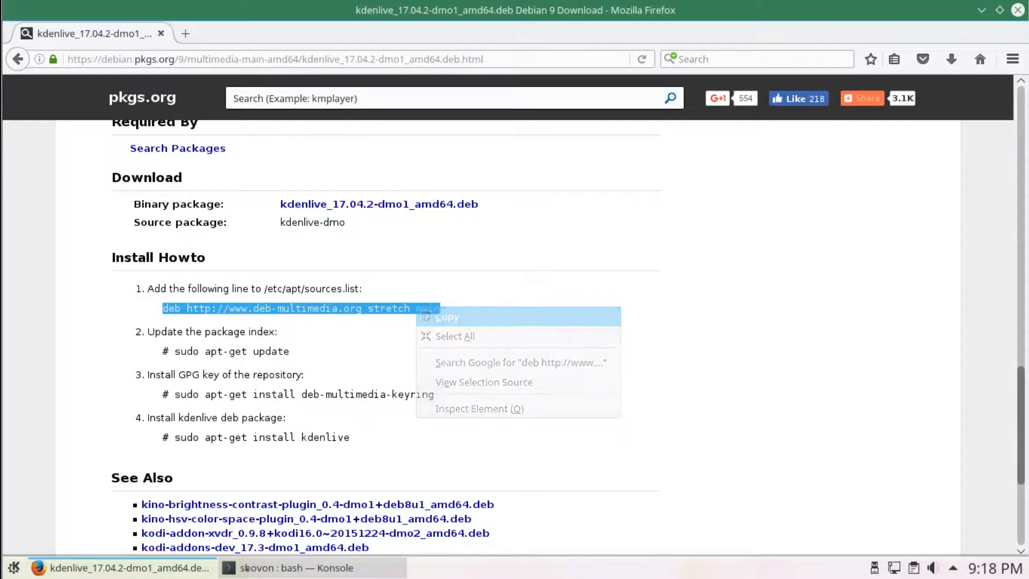
pyautogui.click(292, 569)
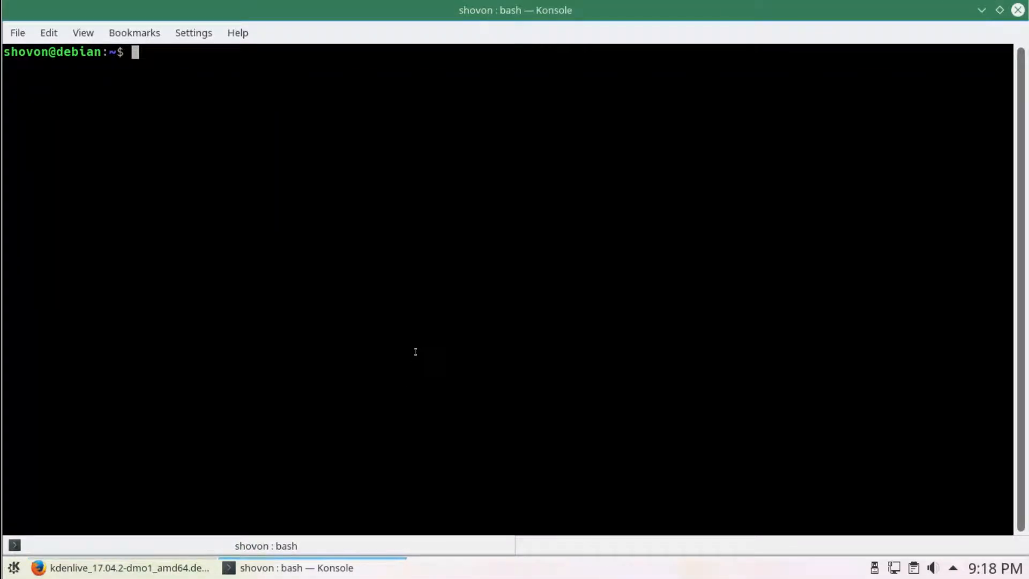
# Run sudo nano /etc/apt/sources.list to edit the APT sources with admin rights
pyautogui.rightClick(416, 351)
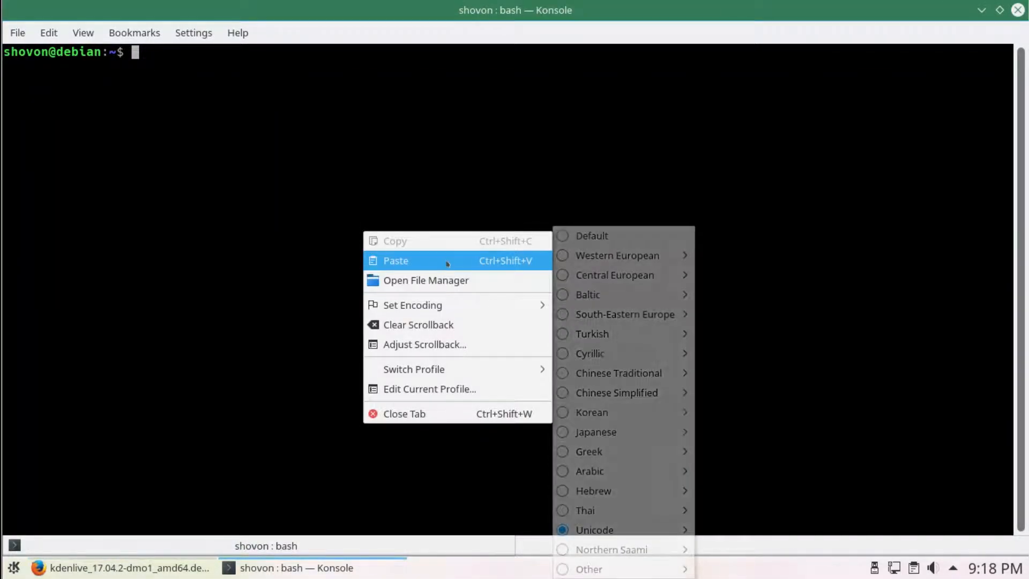
pyautogui.click(417, 260)
pyautogui.write('sudo n')
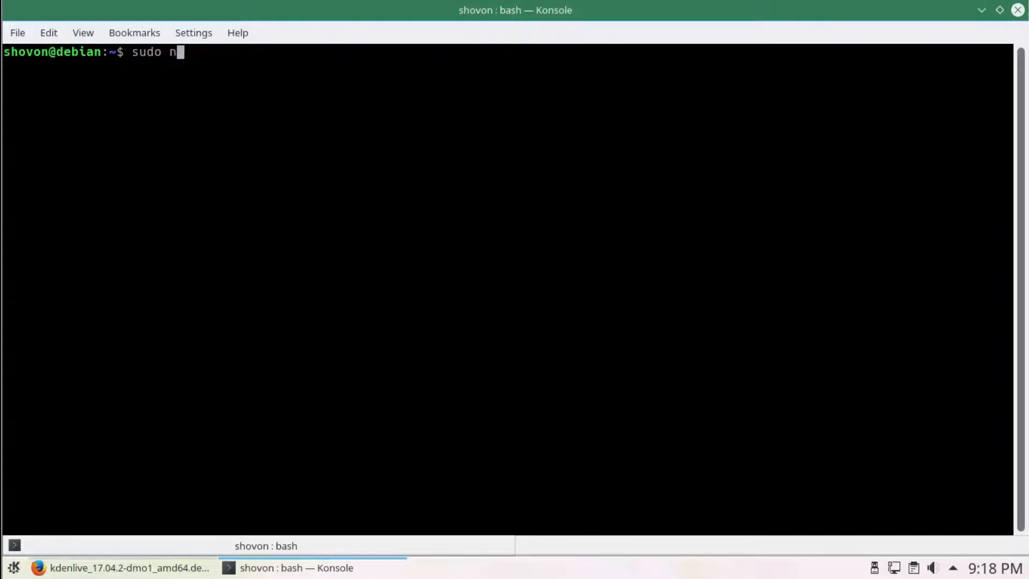
pyautogui.write('ano /etc/')
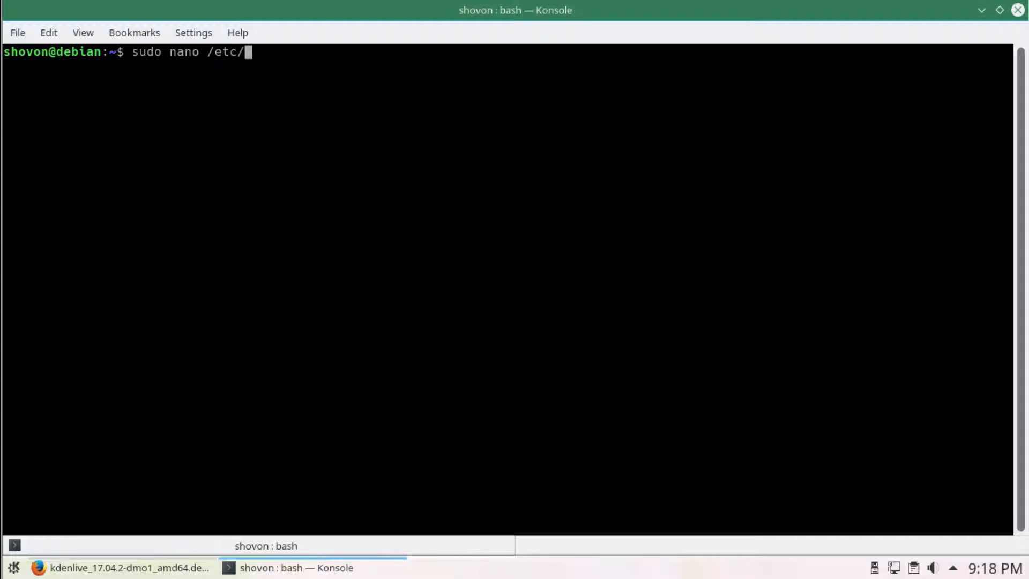
pyautogui.write('apt/sources.list')
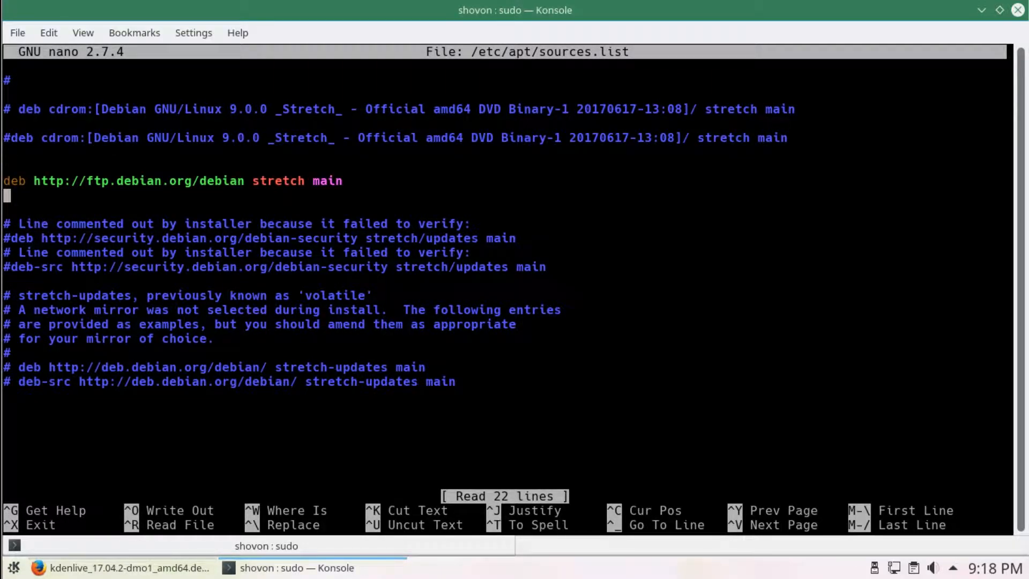
pyautogui.write('deb http://www.deb-multimedia.org stretch main')
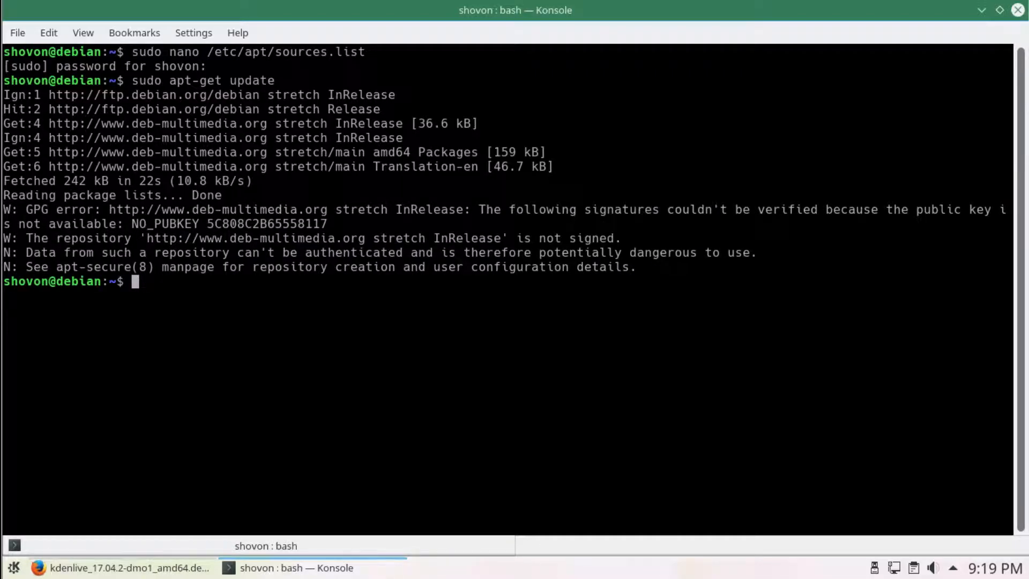
# Check the keyring command in Firefox, then run sudo apt-get install deb-multimedia-keyring in Konsole
pyautogui.click(123, 566)
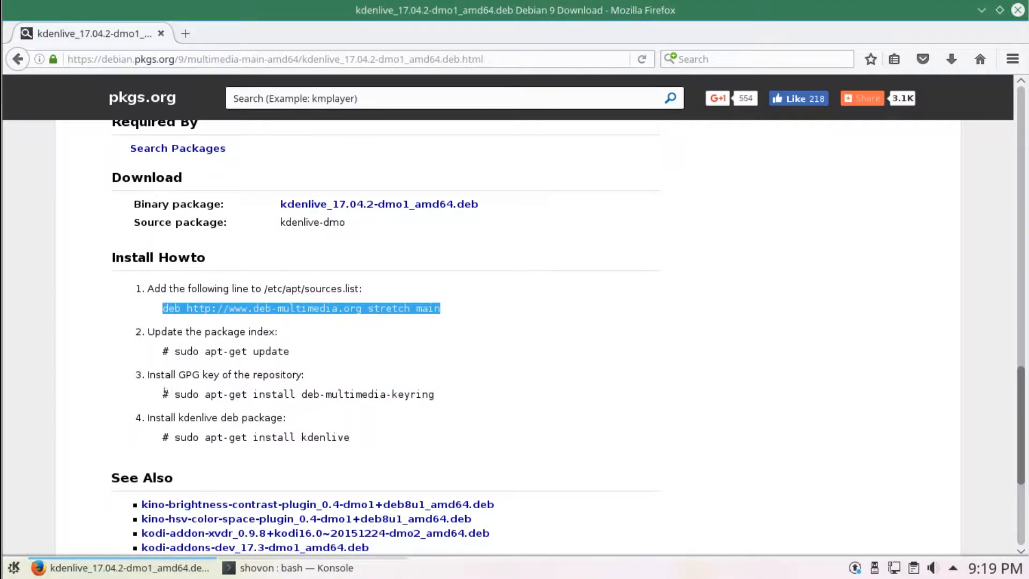
pyautogui.moveTo(174, 394); pyautogui.dragTo(434, 394)
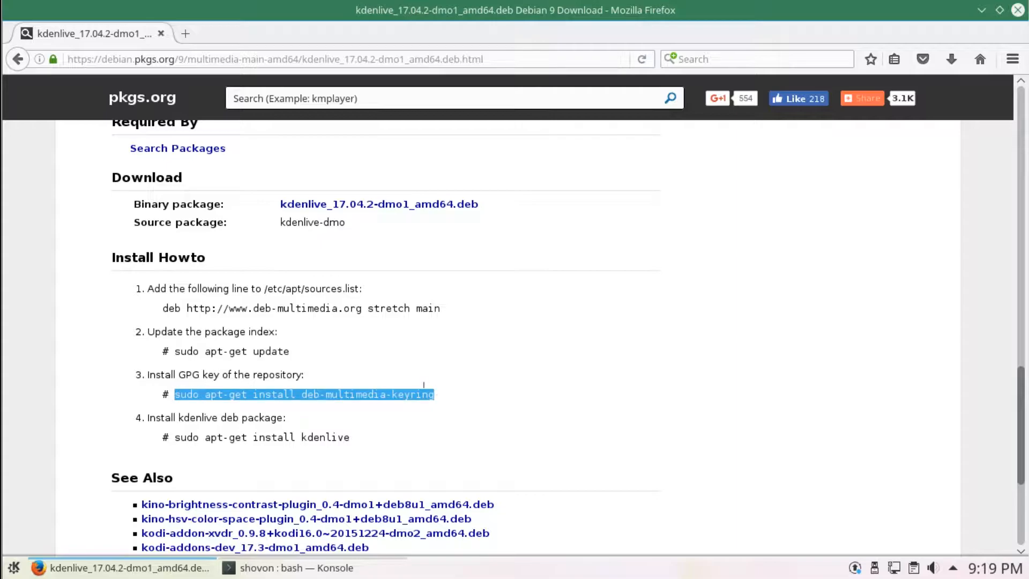
pyautogui.click(295, 568)
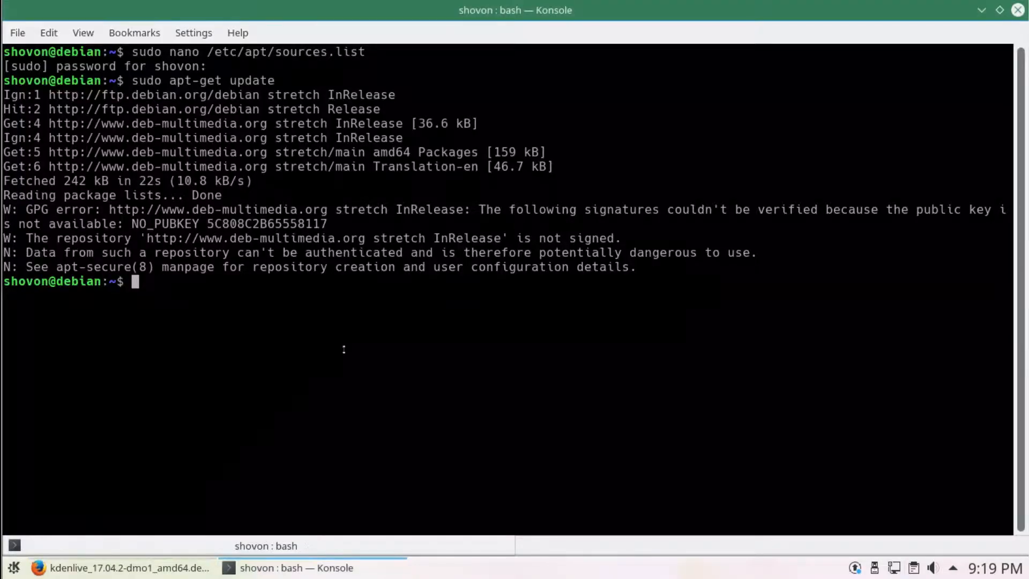
pyautogui.write('sudo apt-get install deb-multimedia-keyring')
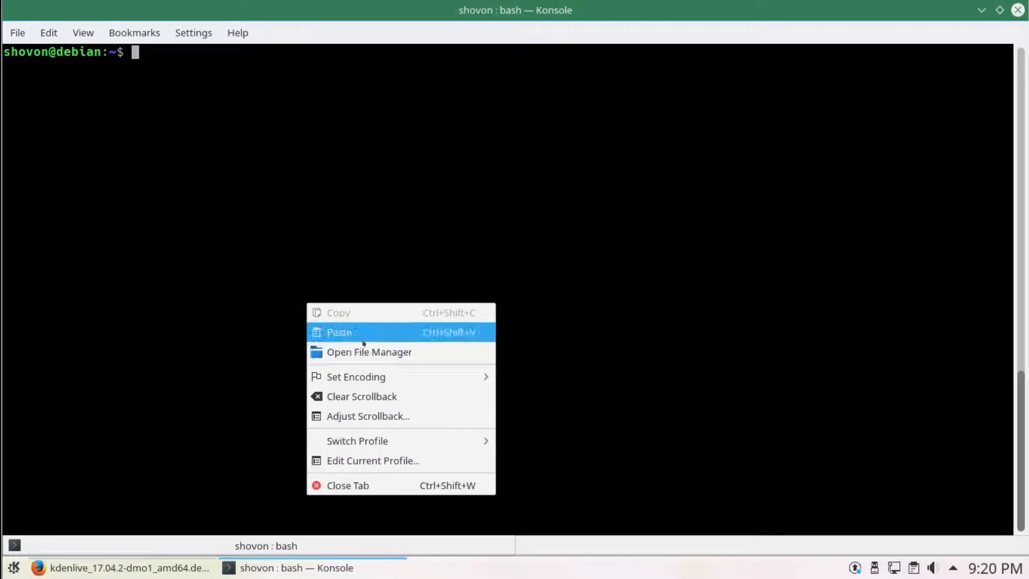
# Run sudo apt-get install kdenlive and confirm with y to install kdenlive 17.04.2 and dependencies
pyautogui.click(361, 332)
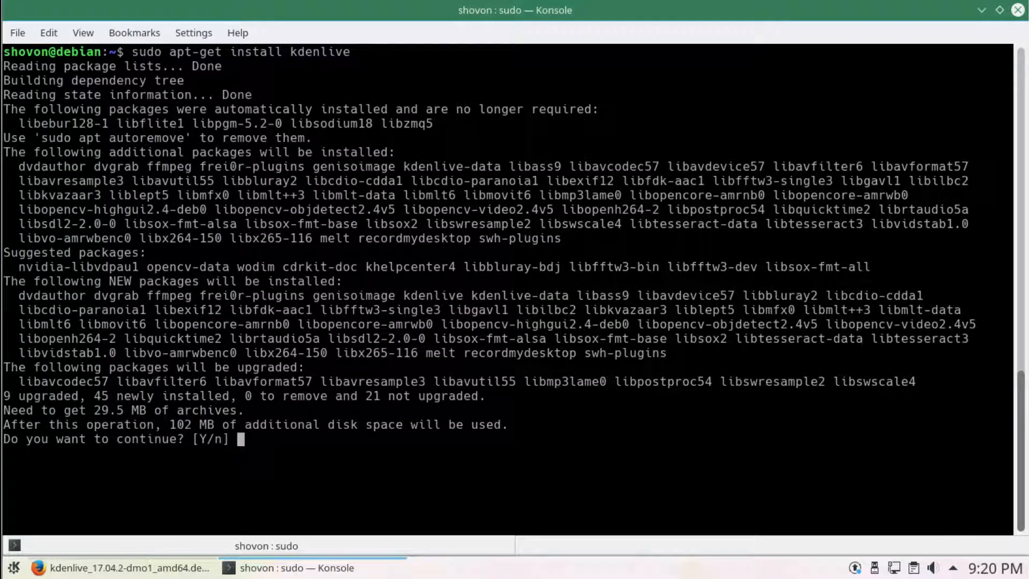
pyautogui.write('y')
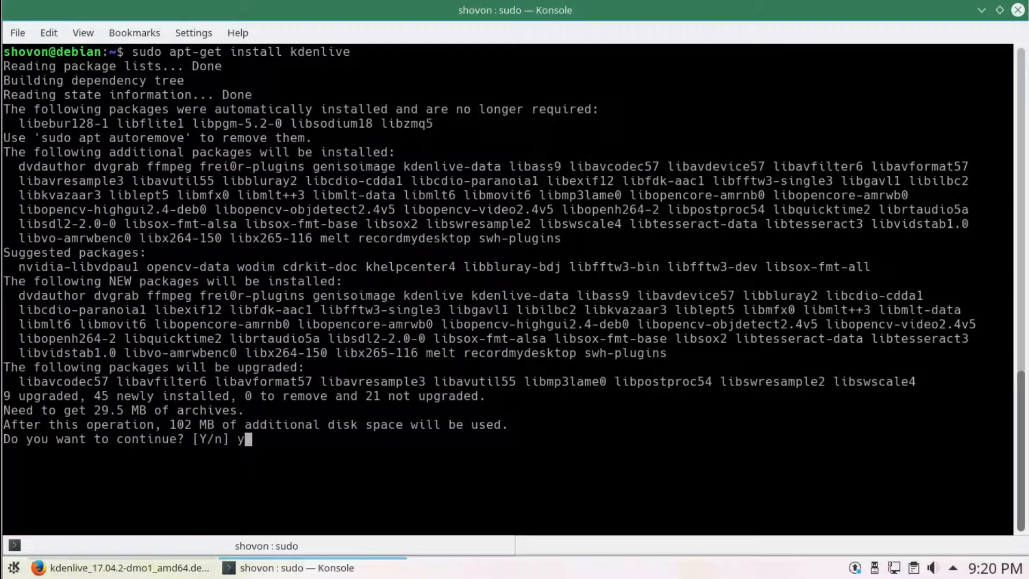
pyautogui.press('Return')
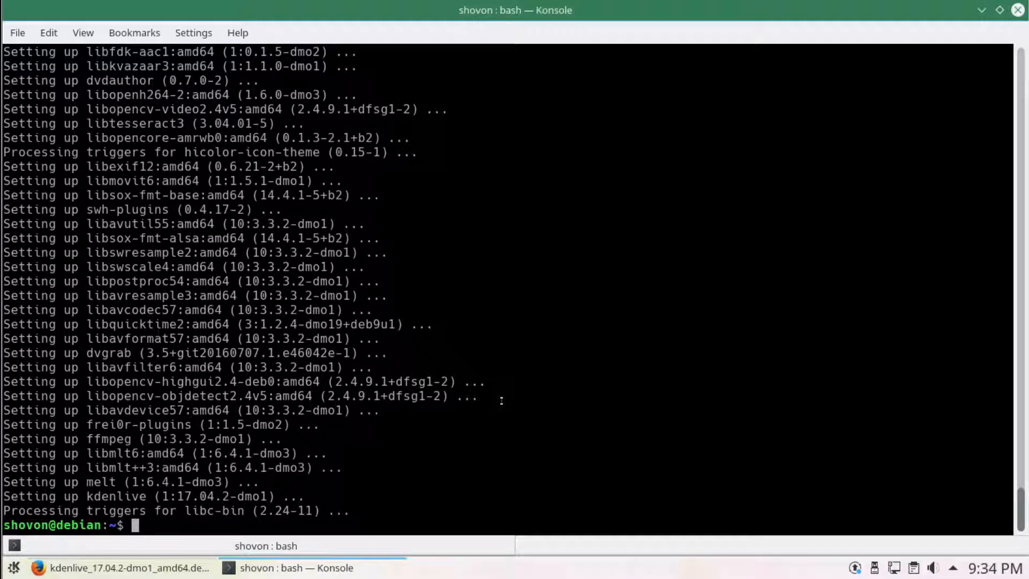
# Enter a further sudo apt-get install command, then clear the terminal
pyautogui.write('sudo apt')
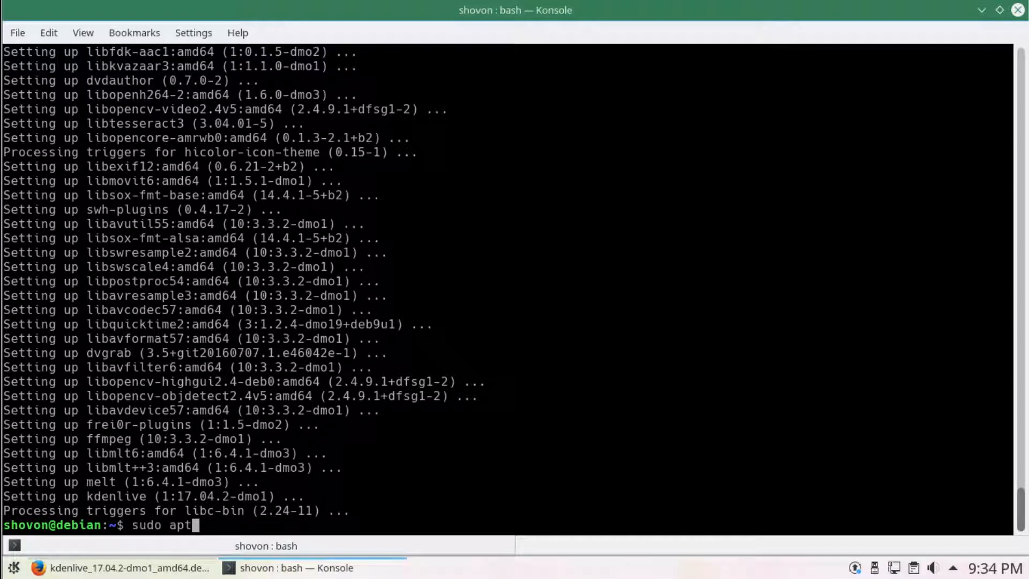
pyautogui.write('-get insa')
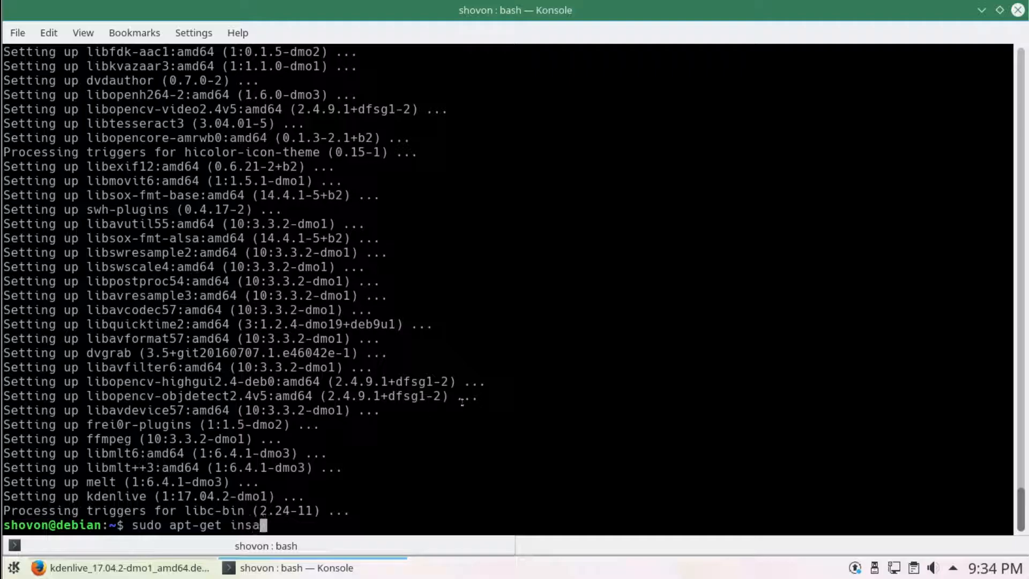
pyautogui.write('ll')
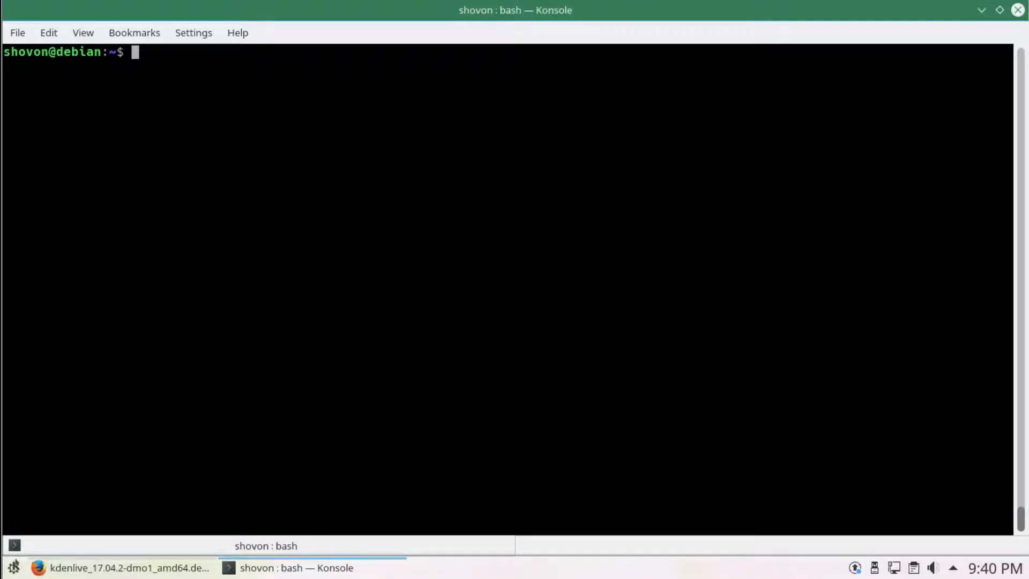
# Launch Kdenlive from Application Launcher > Multimedia and bring up its Help menu
pyautogui.click(13, 565)
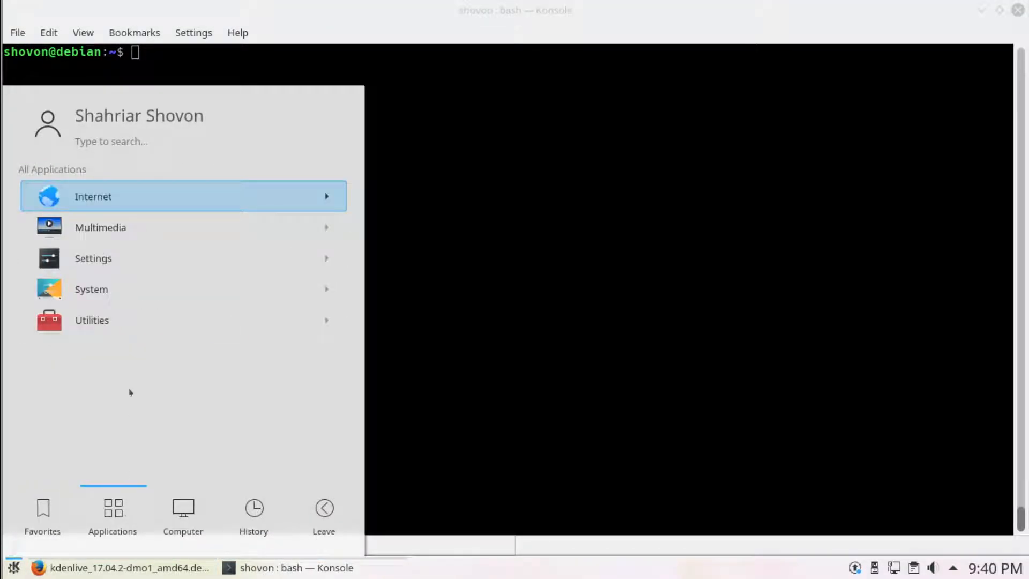
pyautogui.click(100, 227)
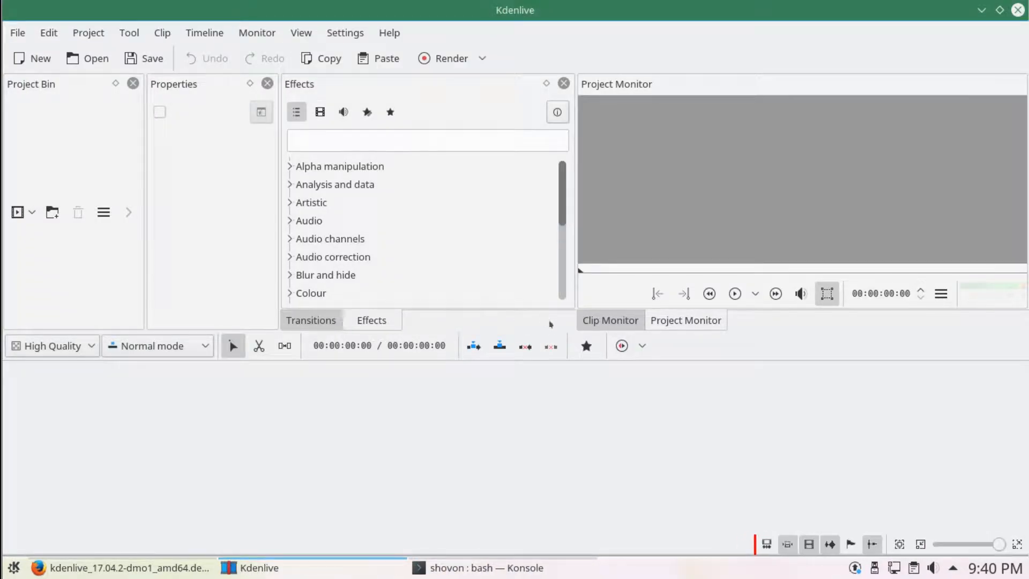
pyautogui.click(39, 58)
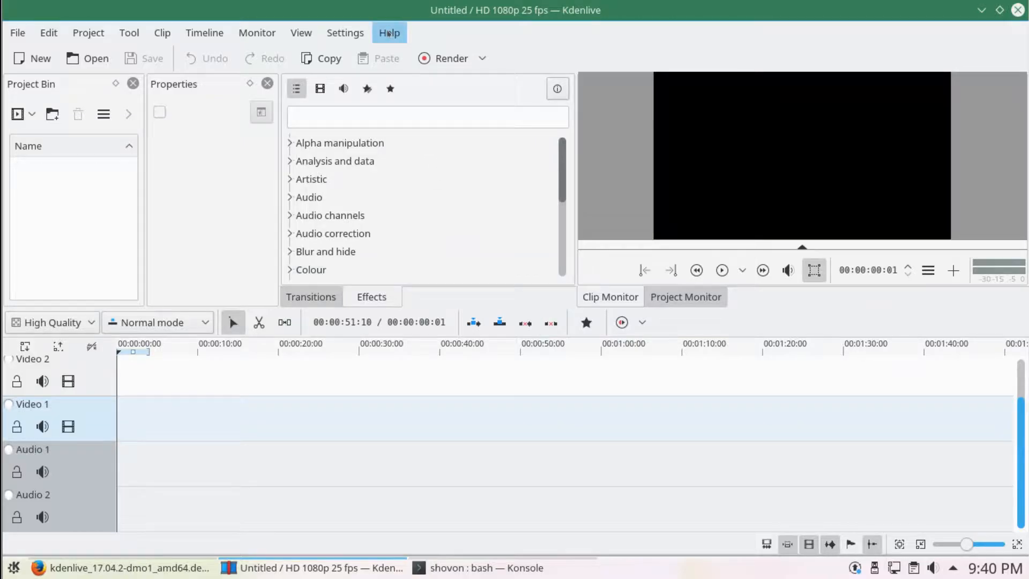
pyautogui.click(389, 32)
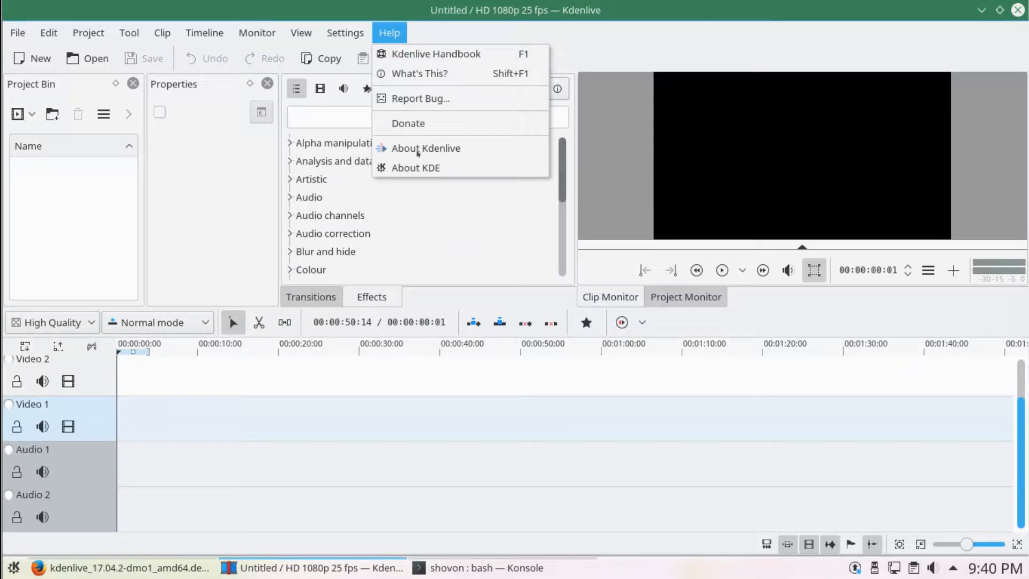
# View About Kdenlive's Version details showing 17.04.2, then close the dialog
pyautogui.click(426, 148)
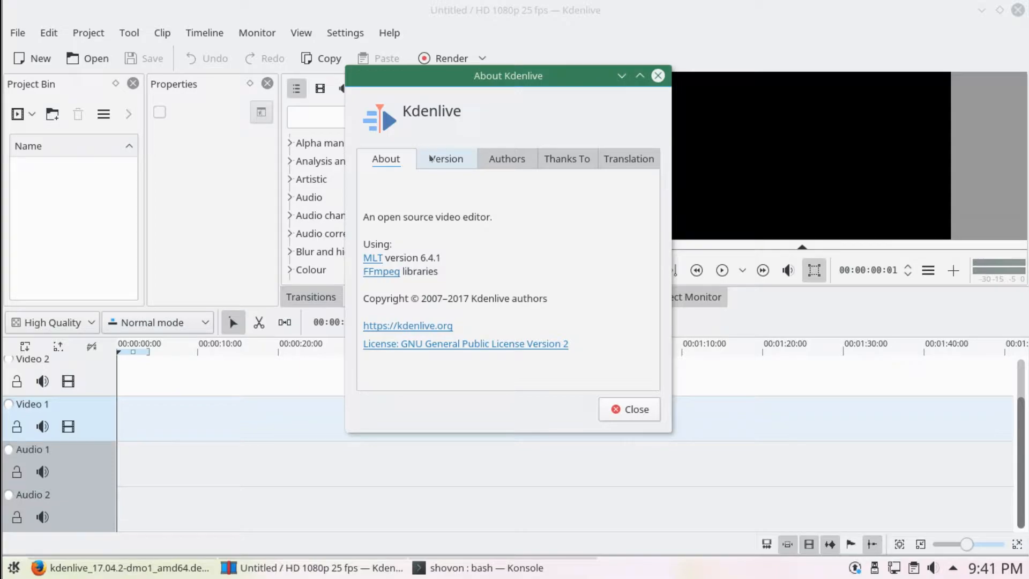
pyautogui.click(446, 159)
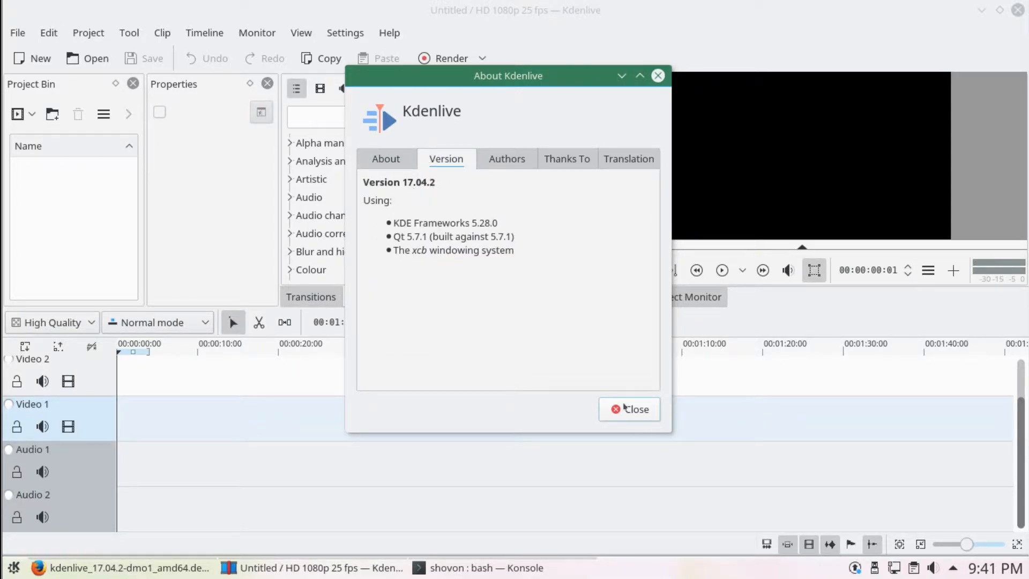
pyautogui.click(629, 409)
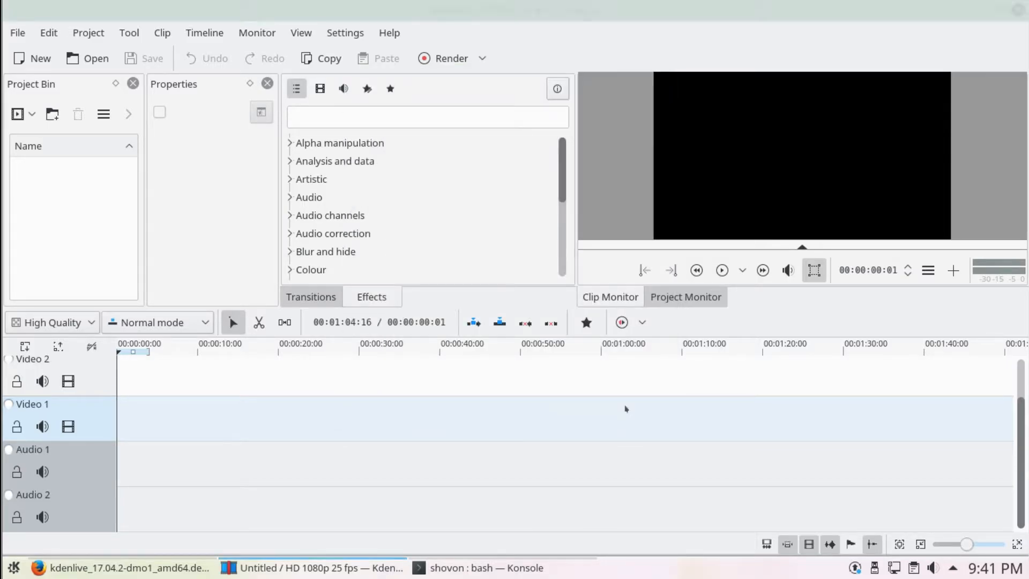